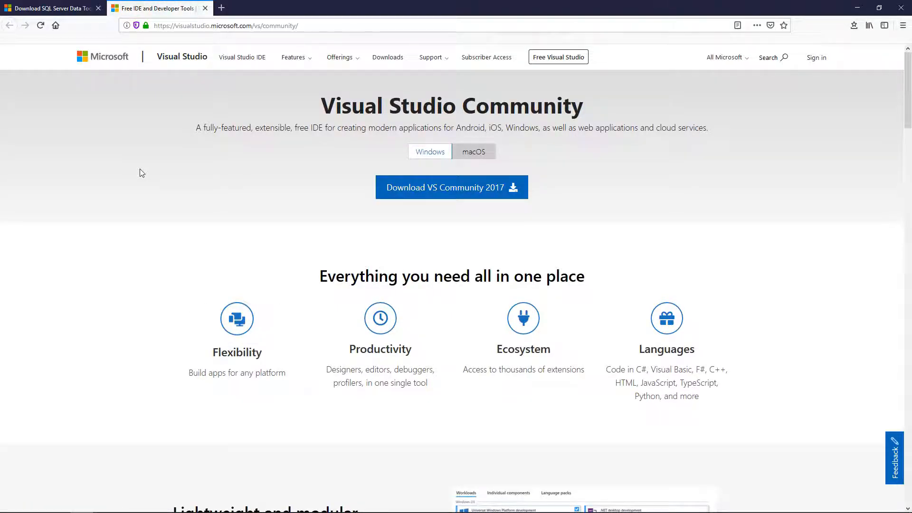
# Save vs_community.exe from the Visual Studio Community 2017 page and show the downloads list.
pyautogui.click(50, 7)
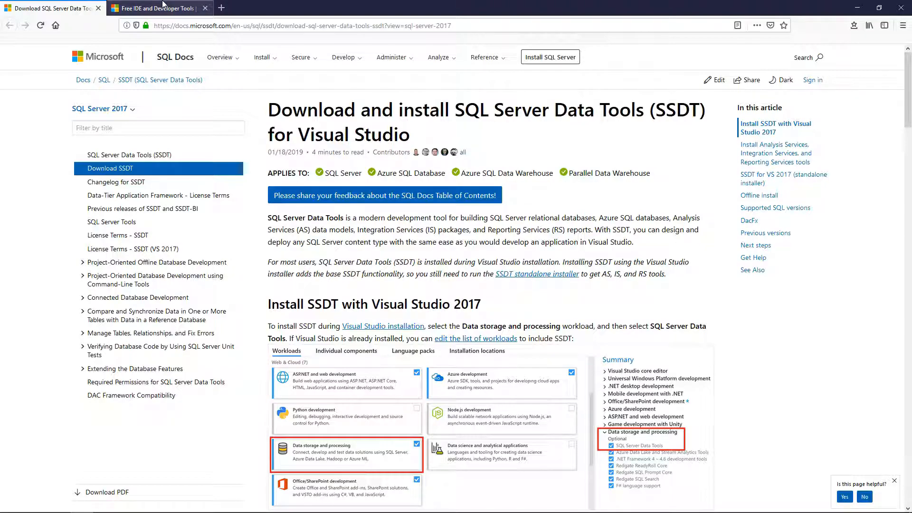
pyautogui.click(154, 8)
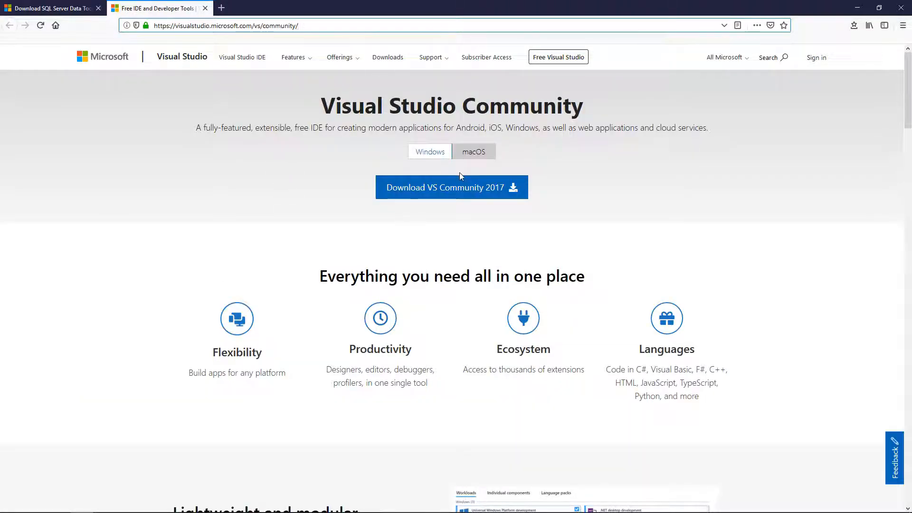
pyautogui.click(452, 188)
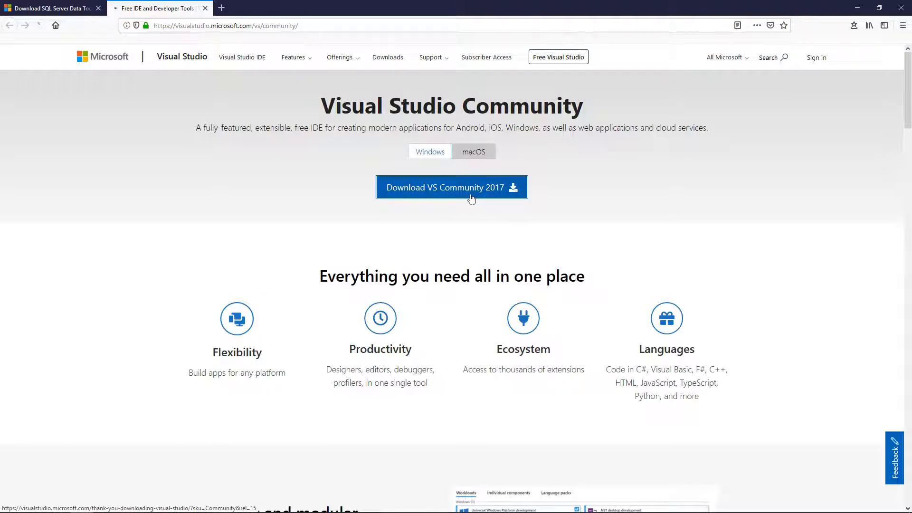
pyautogui.click(451, 188)
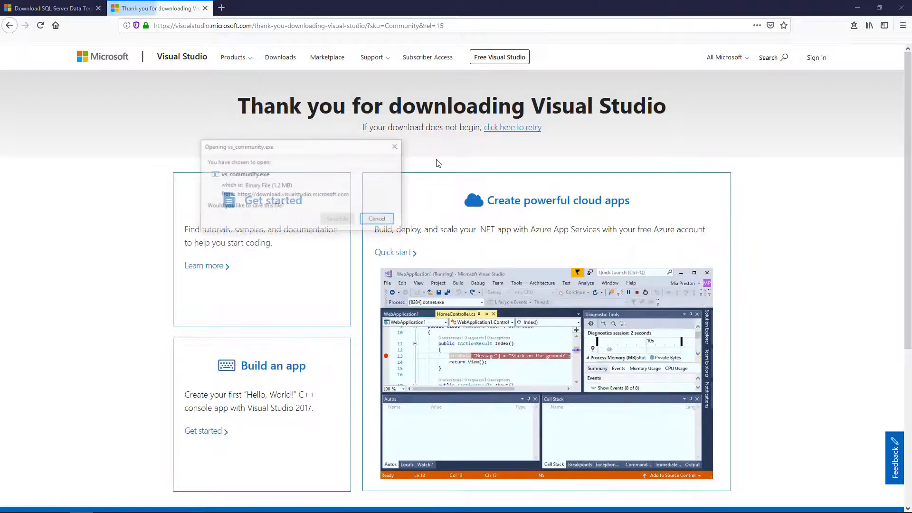
pyautogui.click(377, 219)
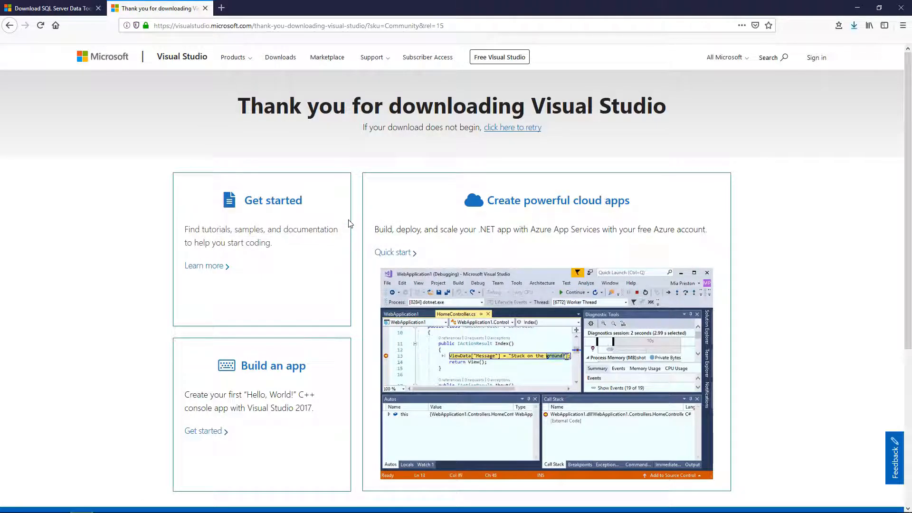
pyautogui.click(855, 25)
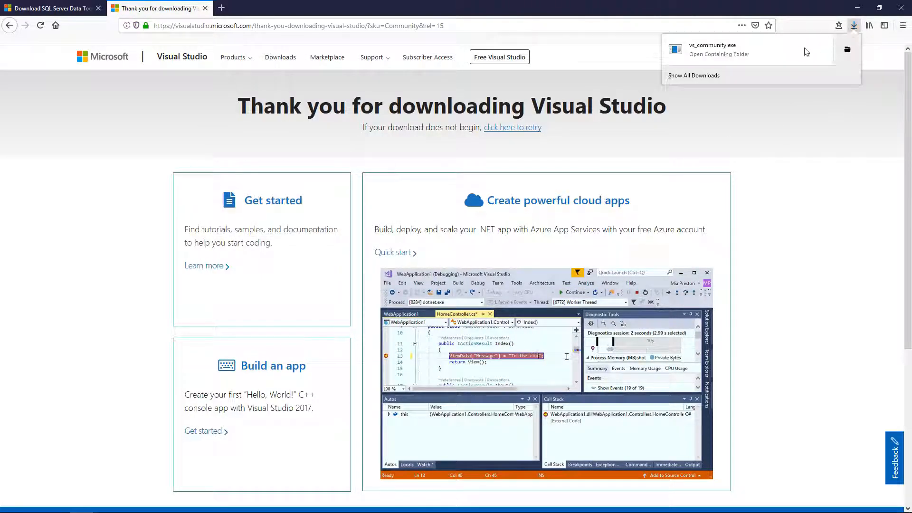
# Run vs_community.exe from the Downloads folder and continue past the installer prompt.
pyautogui.click(719, 54)
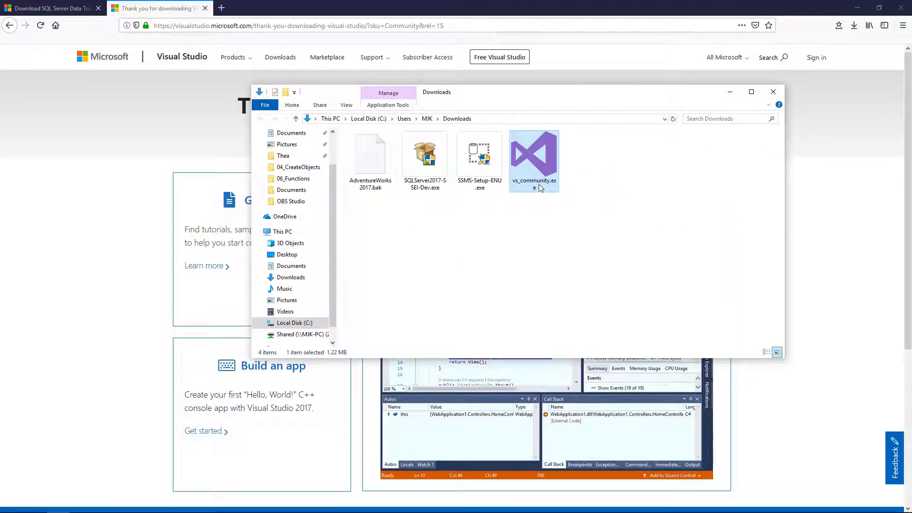
pyautogui.doubleClick(534, 156)
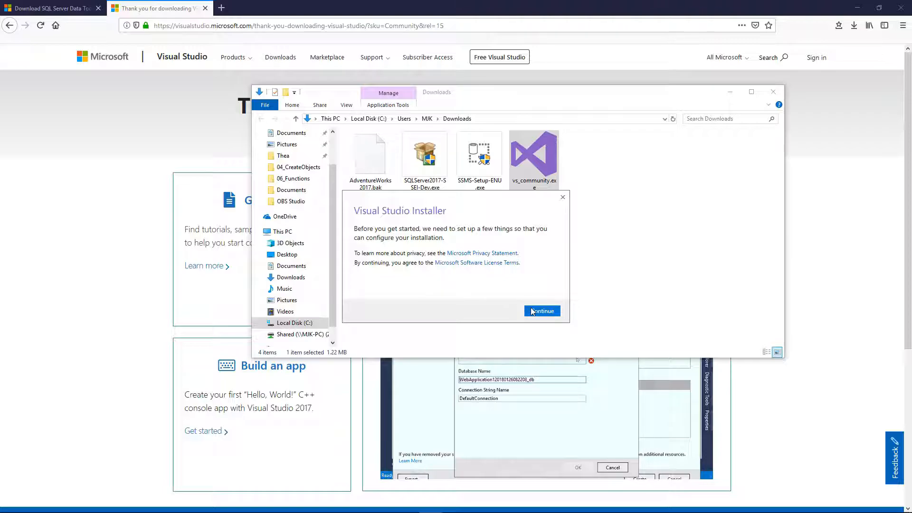
pyautogui.click(542, 310)
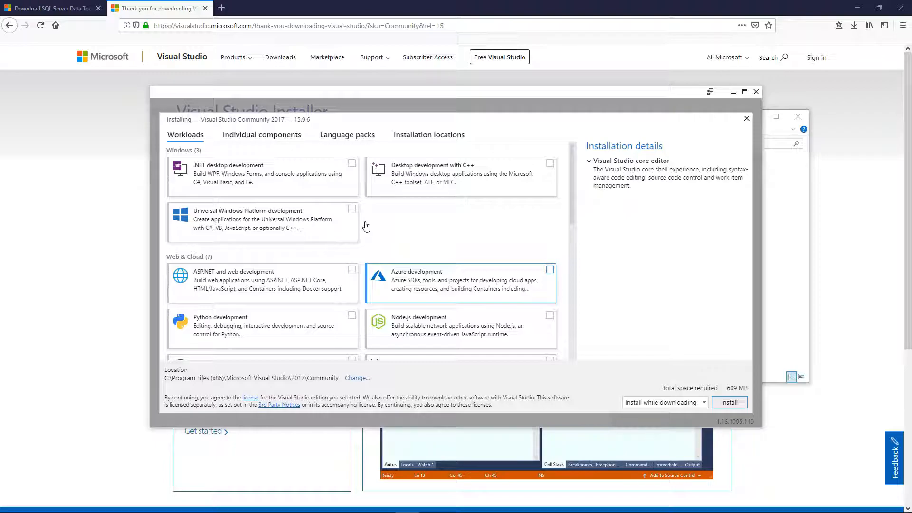
# Tick the 'Data storage and processing' workload and install it.
pyautogui.scroll(-3)
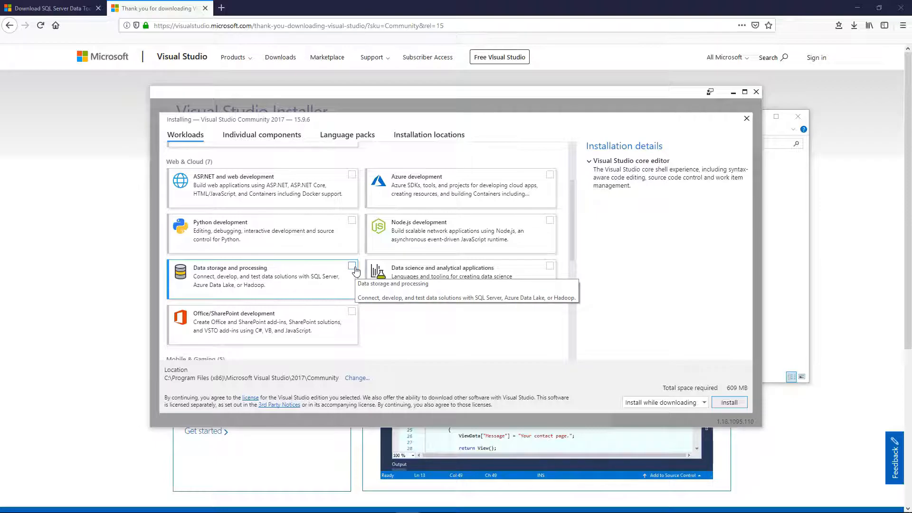
pyautogui.click(352, 266)
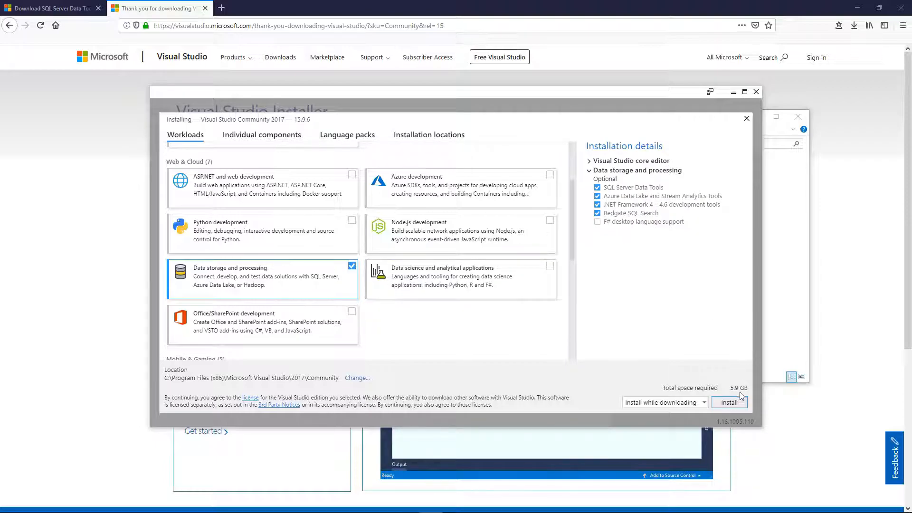
pyautogui.click(728, 402)
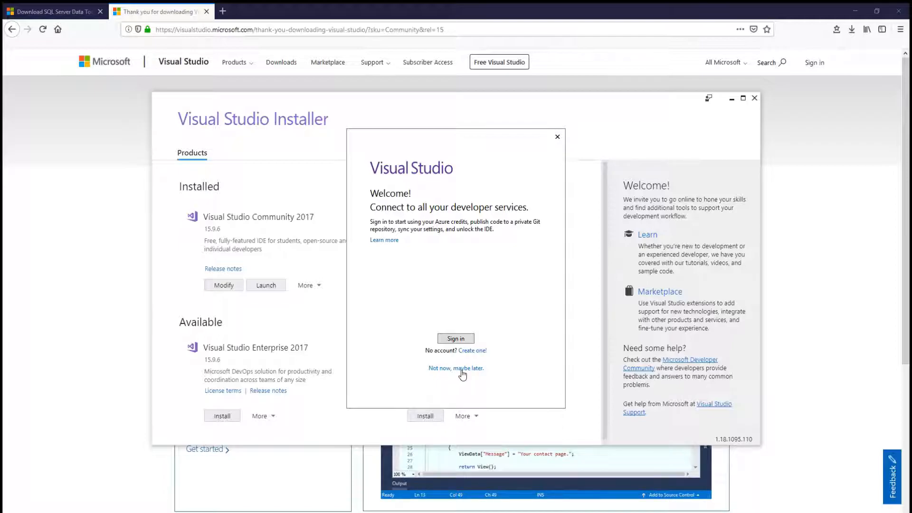
# Skip sign-in and start Visual Studio with General settings and the Blue theme.
pyautogui.click(456, 368)
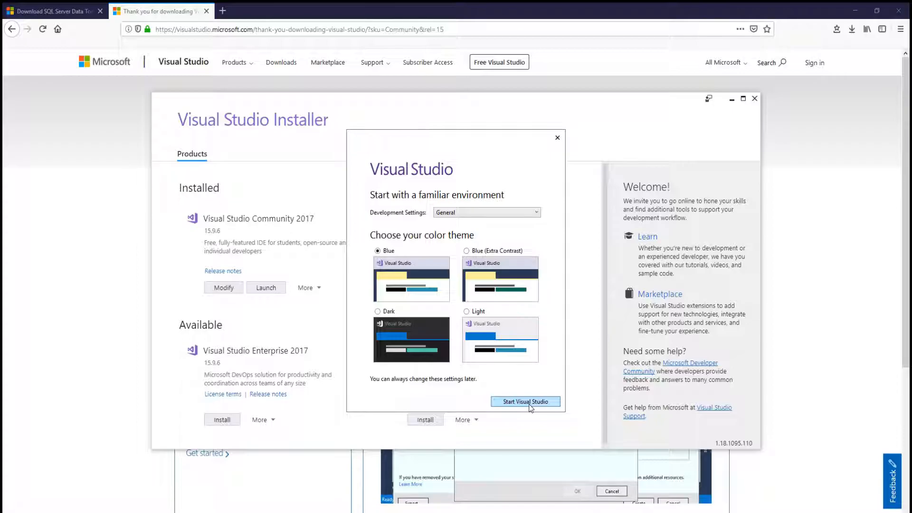
pyautogui.click(524, 402)
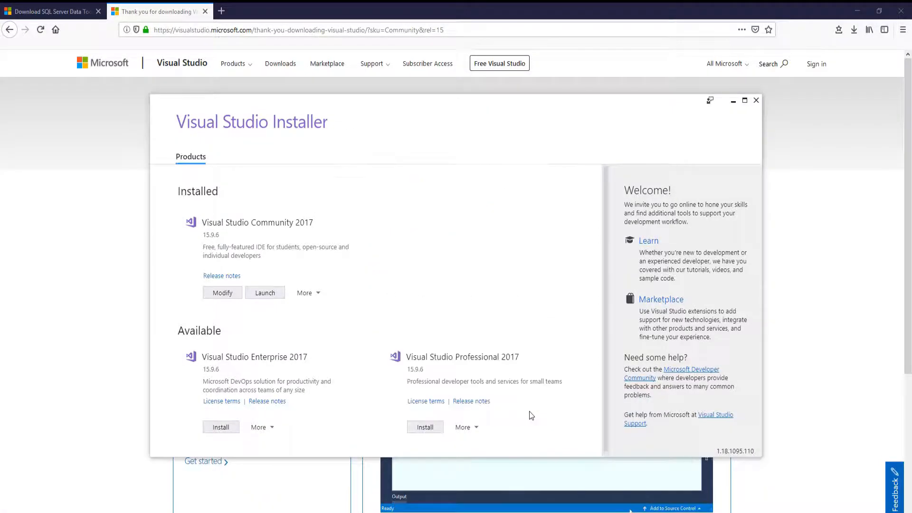
pyautogui.click(265, 292)
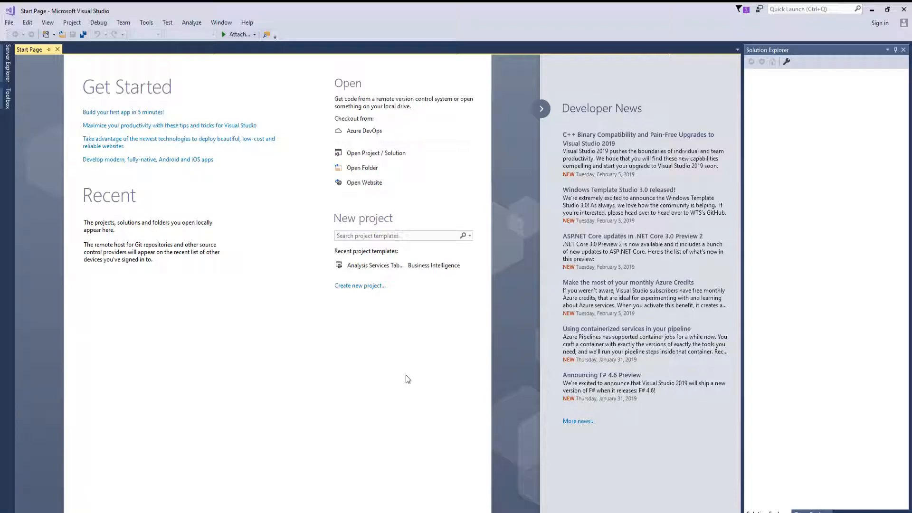
pyautogui.moveTo(405, 381)
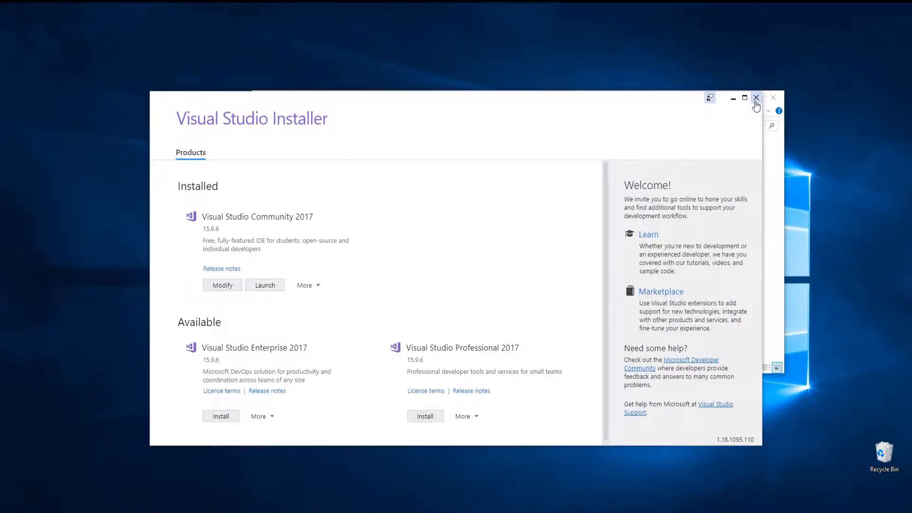
# Close the Visual Studio Installer window.
pyautogui.click(756, 97)
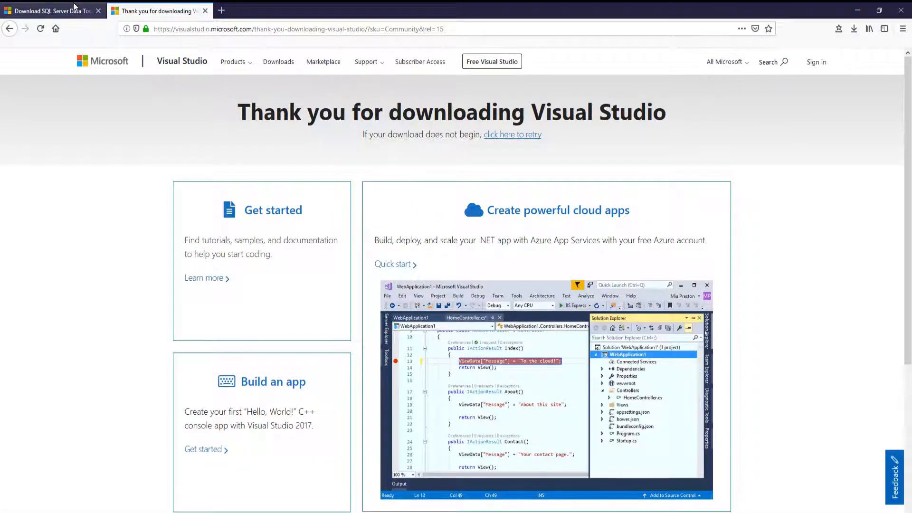
# Return to the SQL Server Data Tools article and jump to the SSDT standalone installer section.
pyautogui.click(49, 11)
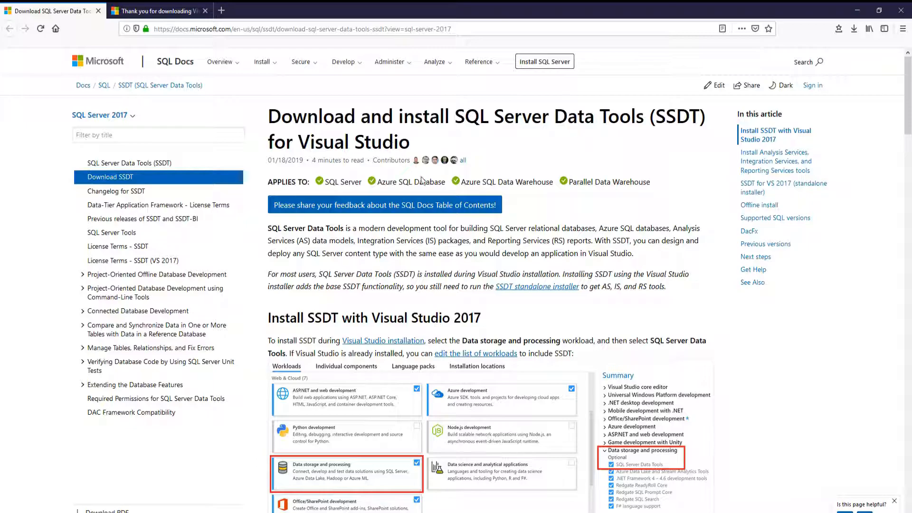
pyautogui.scroll(-3)
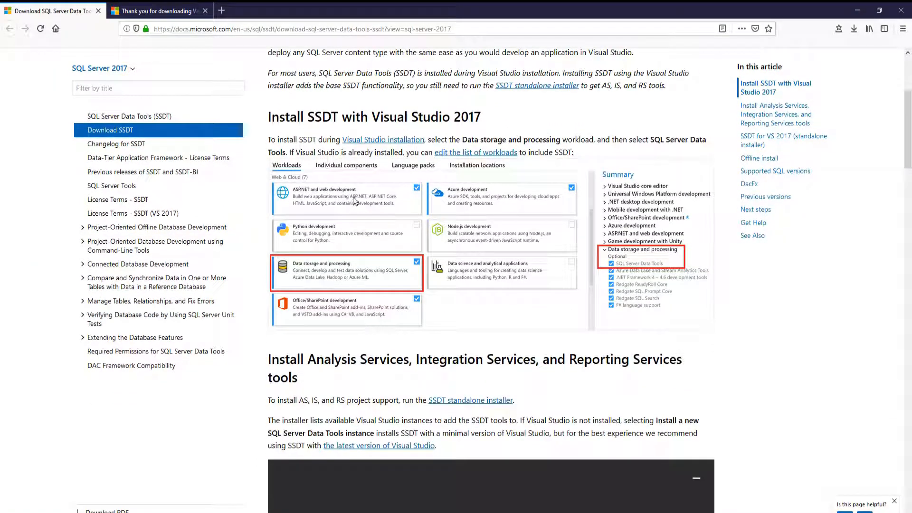
pyautogui.scroll(-3)
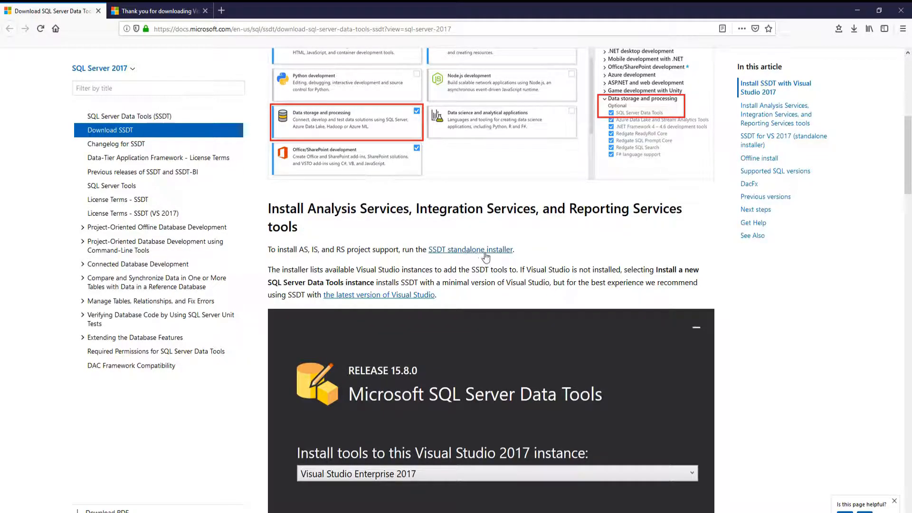
pyautogui.scroll(-3)
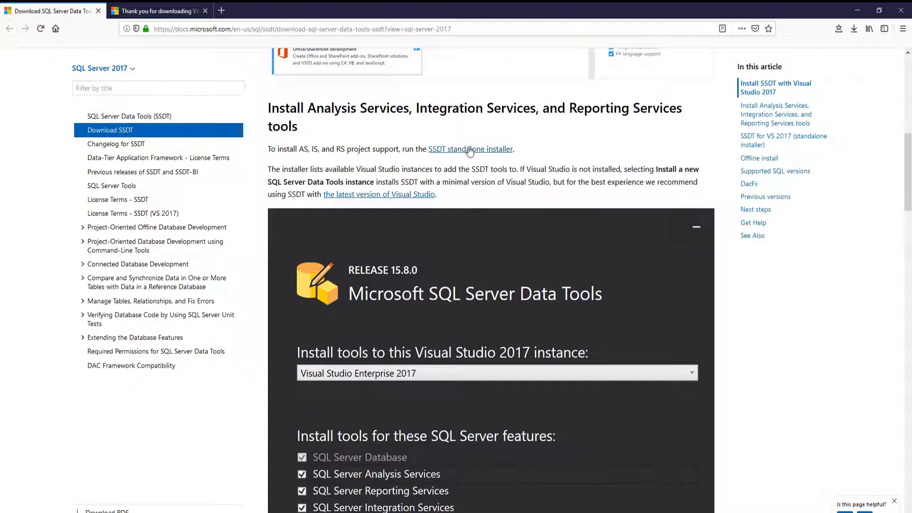
pyautogui.click(470, 149)
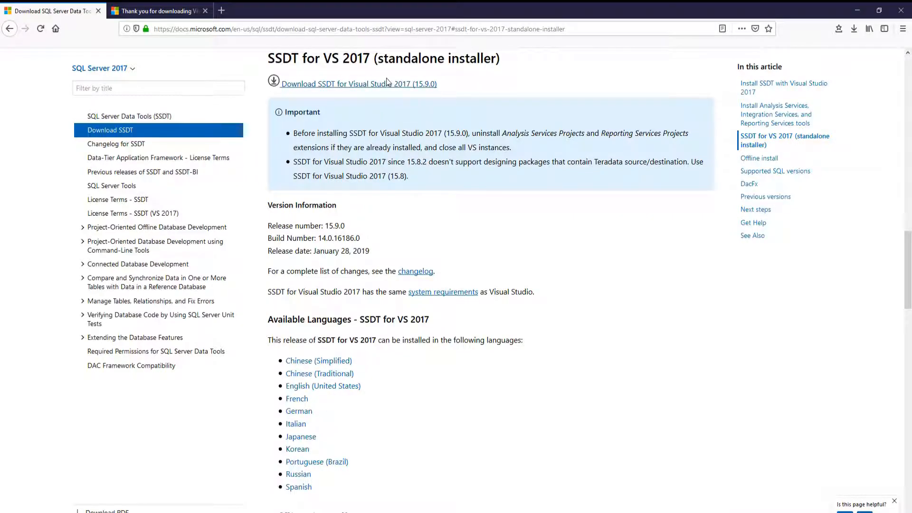
# Save the SSDT for Visual Studio 2017 (15.9.0) setup file and show it in Downloads.
pyautogui.click(353, 84)
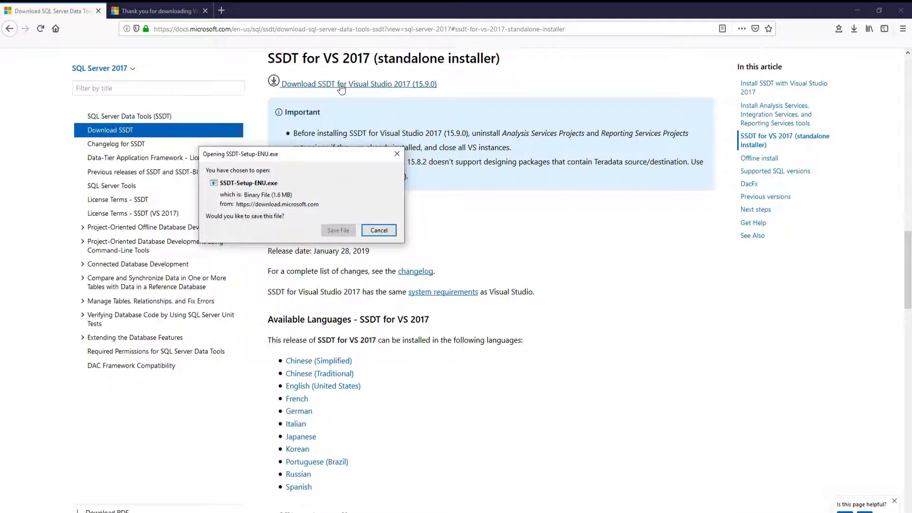
pyautogui.click(378, 230)
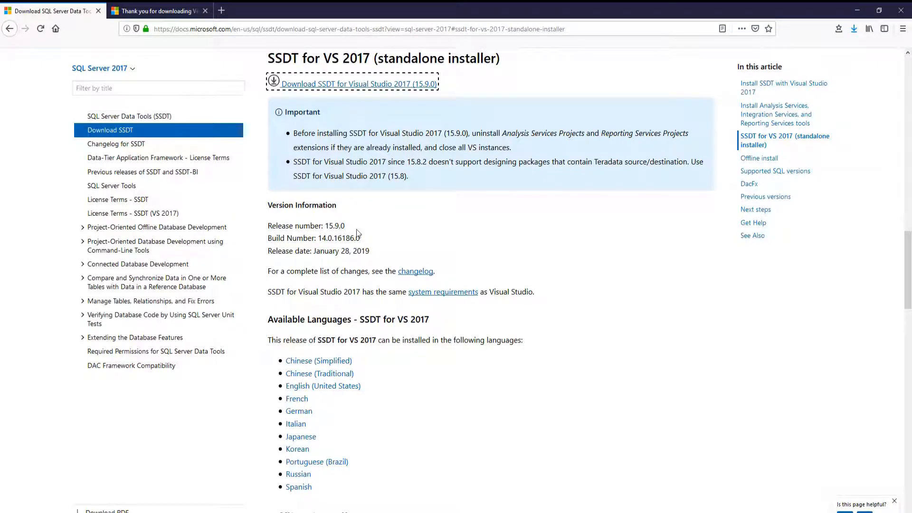
pyautogui.click(855, 29)
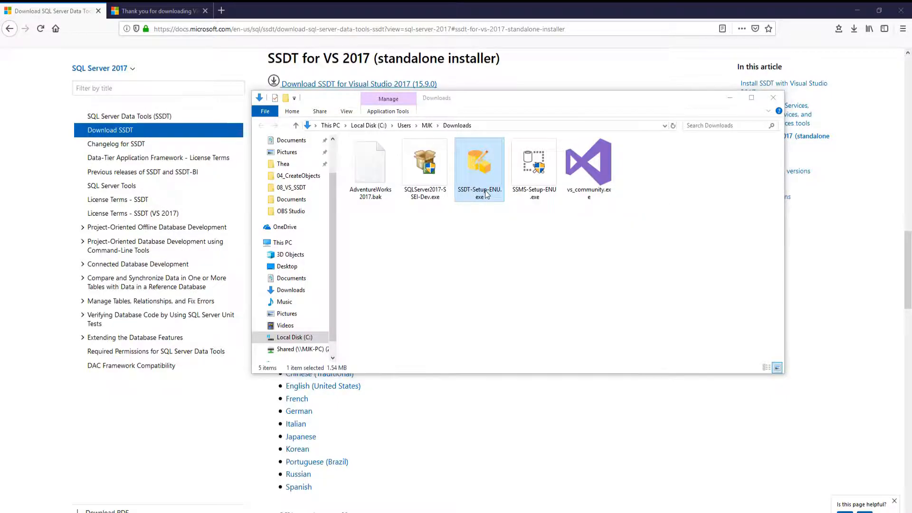
# Install SSDT into Visual Studio Community 2017 with Analysis and Integration Services tools.
pyautogui.doubleClick(479, 163)
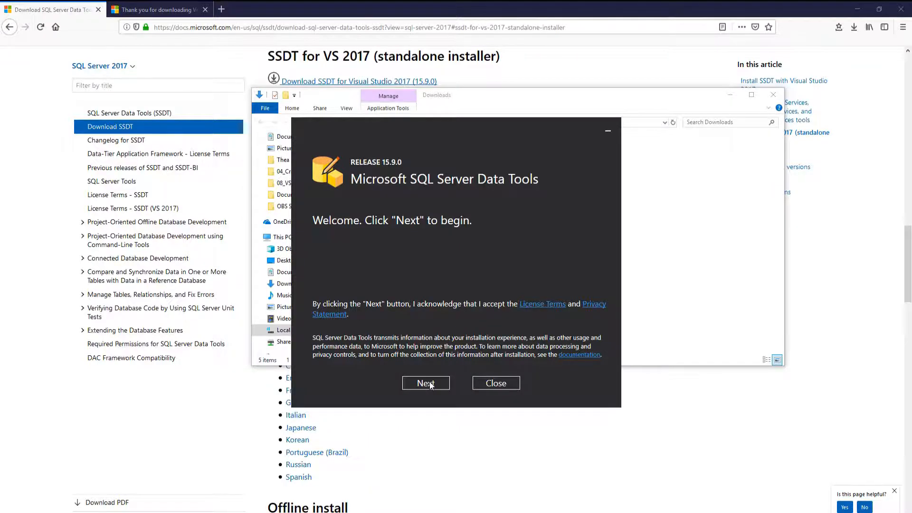
pyautogui.click(426, 383)
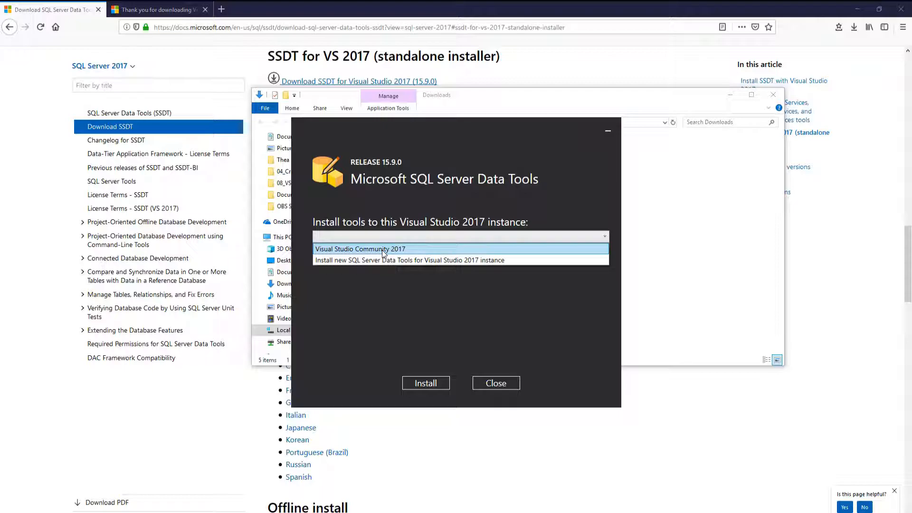
pyautogui.click(359, 249)
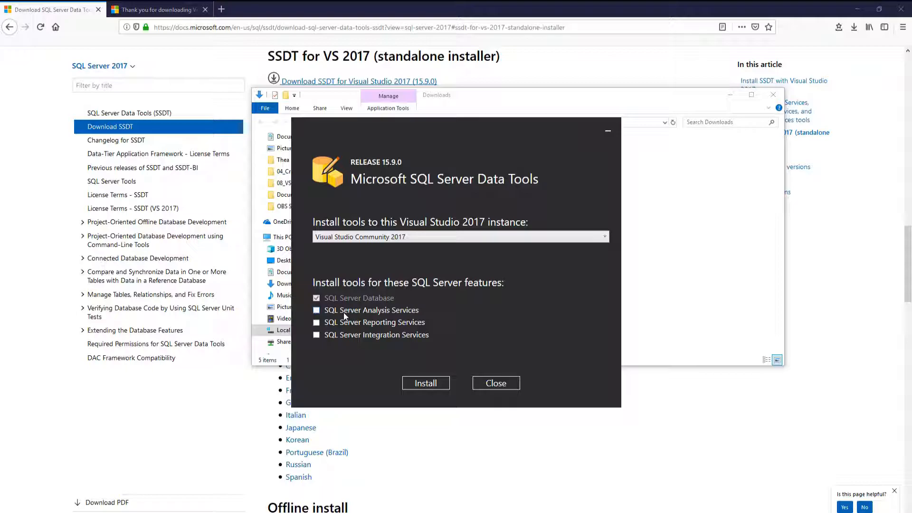
pyautogui.click(317, 322)
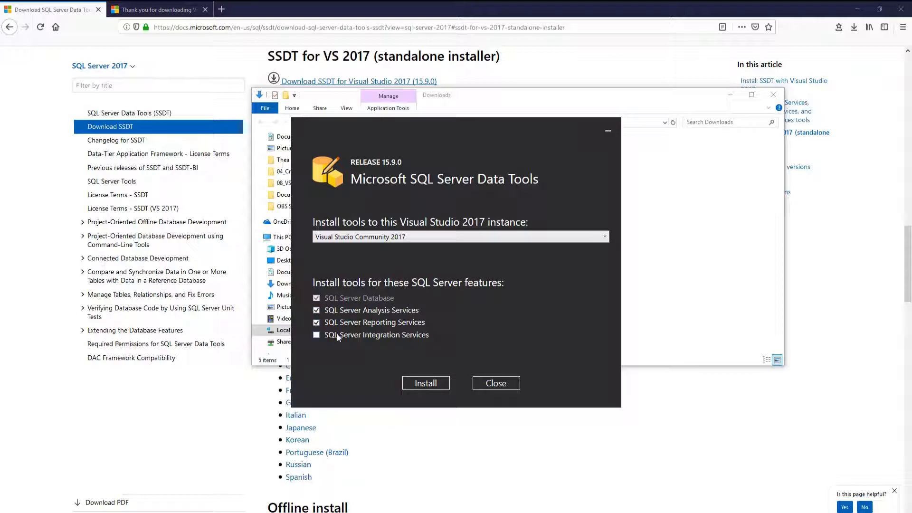
pyautogui.click(317, 335)
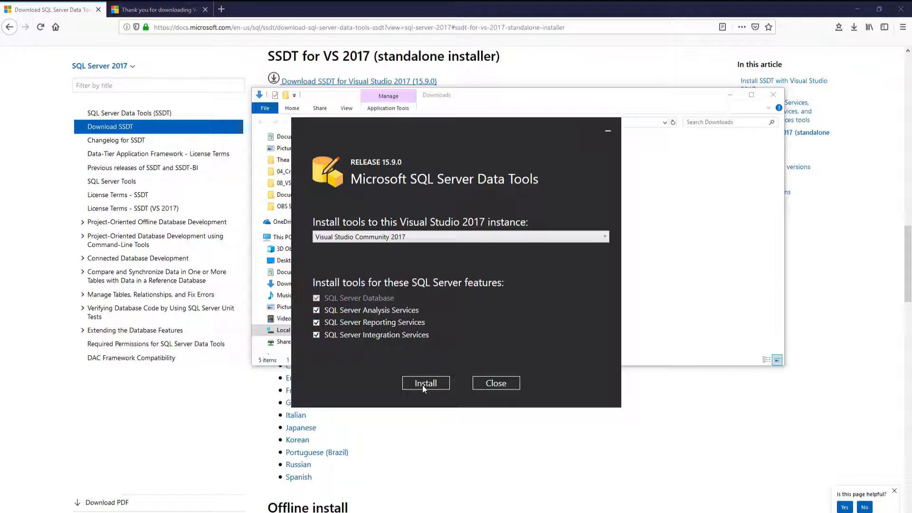
pyautogui.click(426, 383)
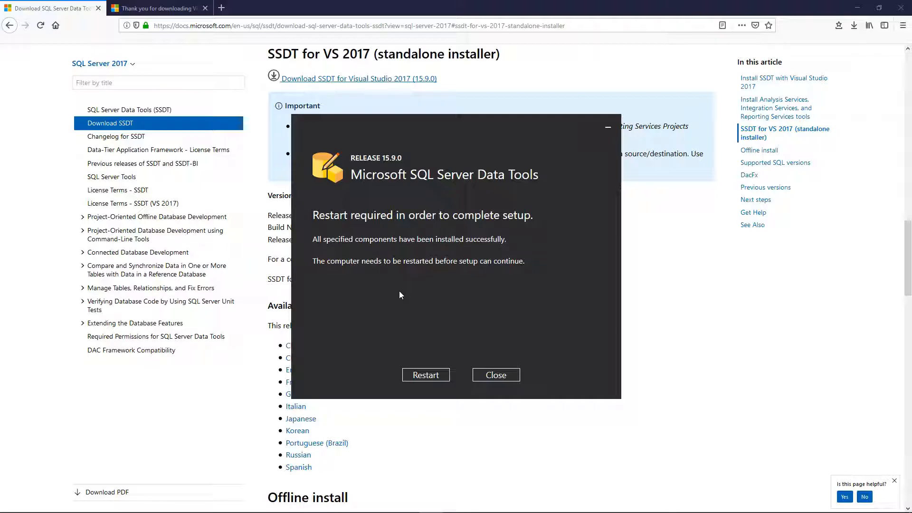
# Restart Windows, then reopen Visual Studio 2017 from the Start menu.
pyautogui.click(425, 375)
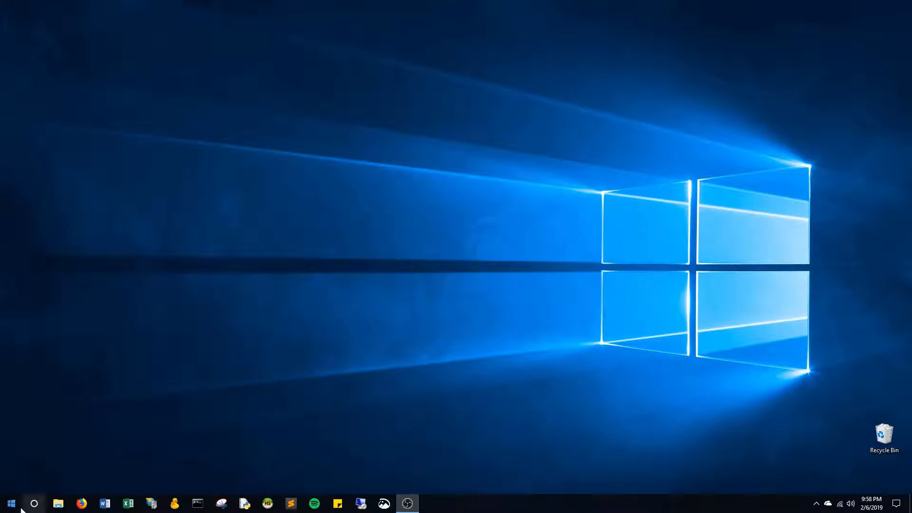
pyautogui.click(10, 504)
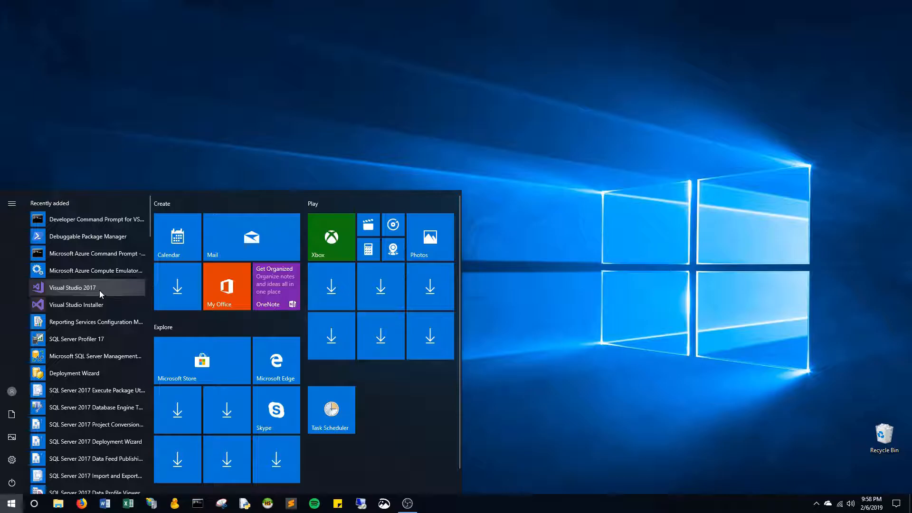
pyautogui.click(72, 287)
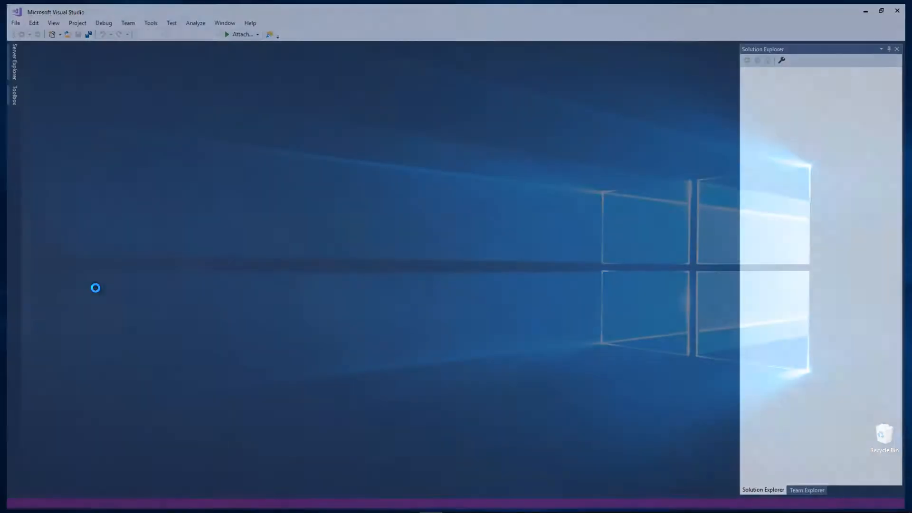